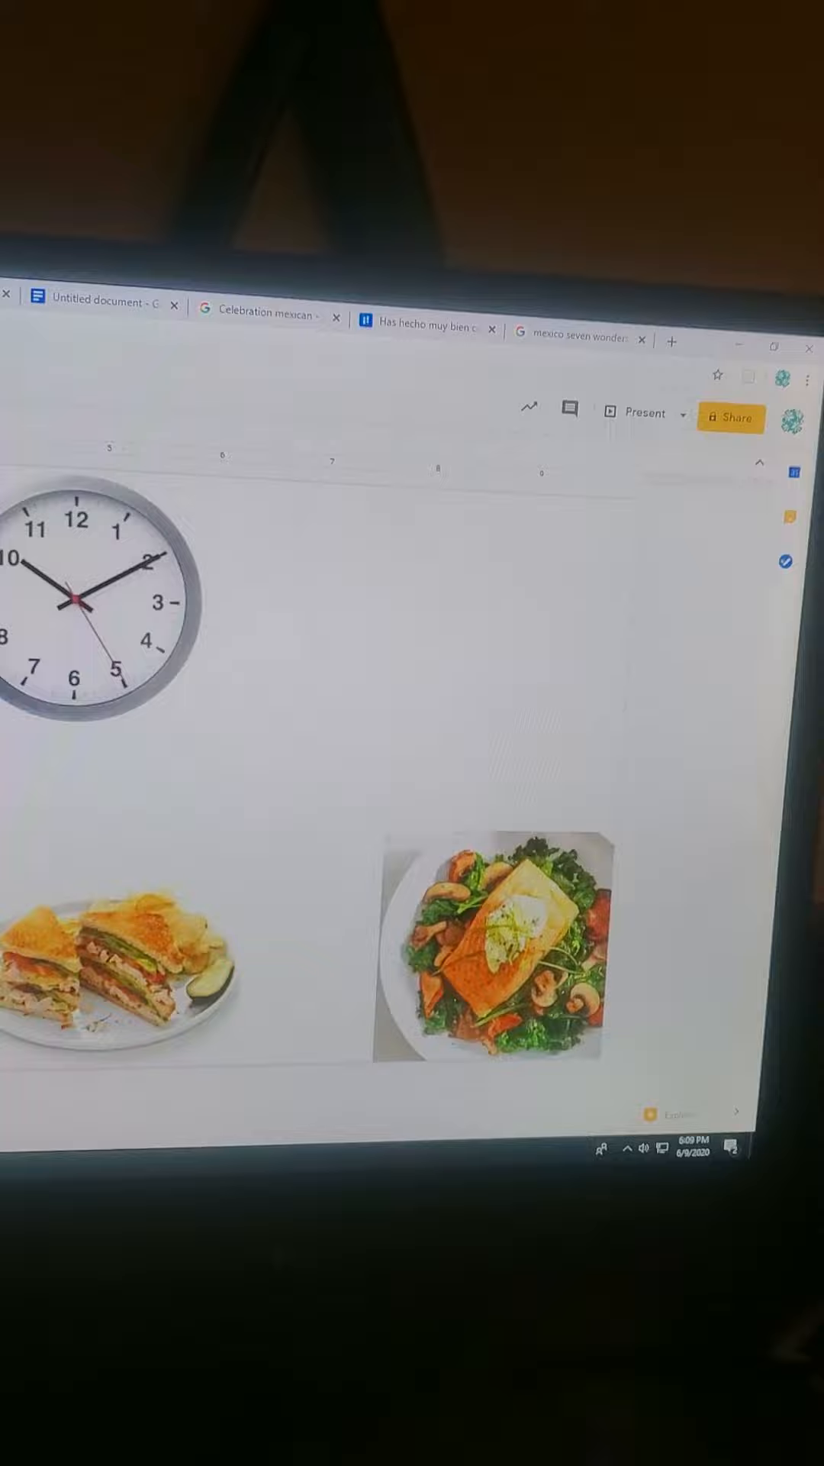
click(130, 365)
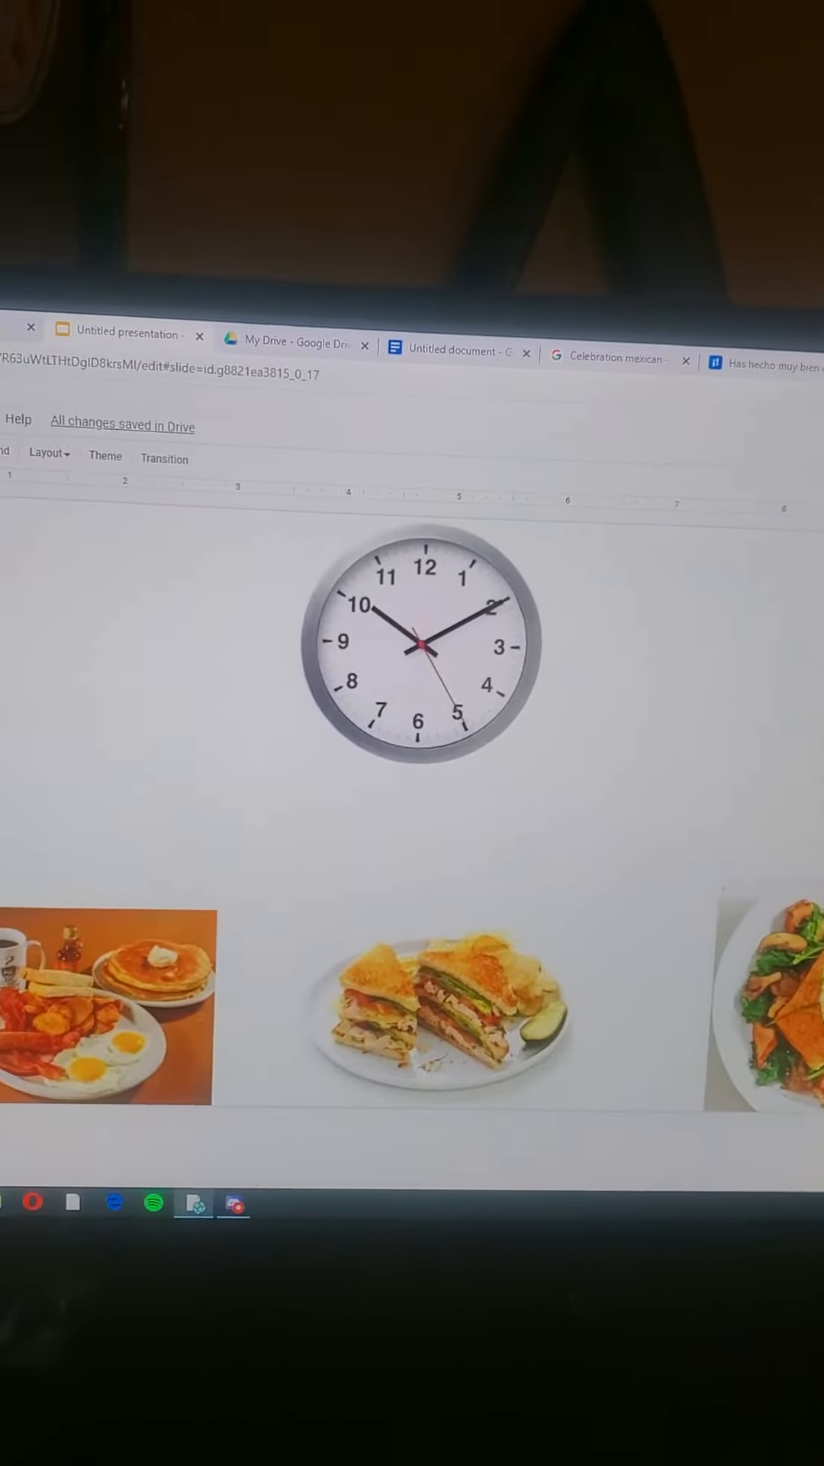